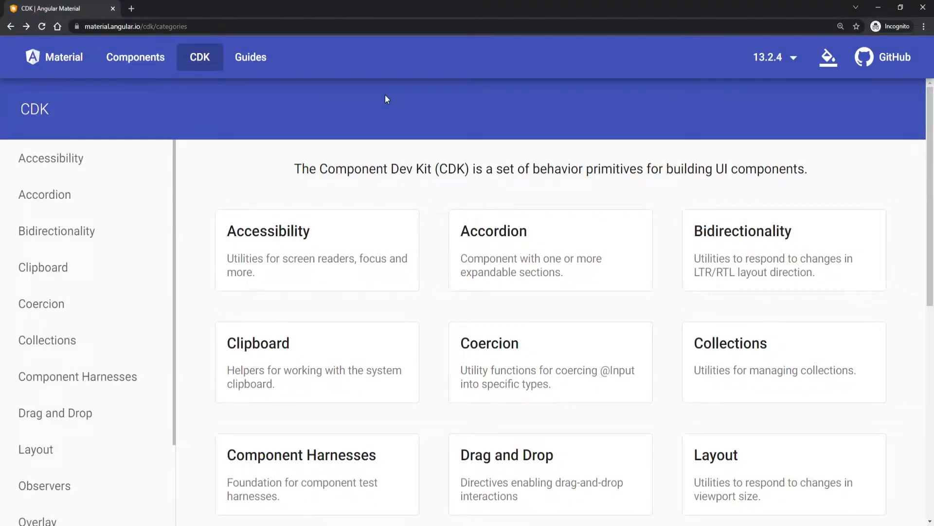
mouse_move(354, 263)
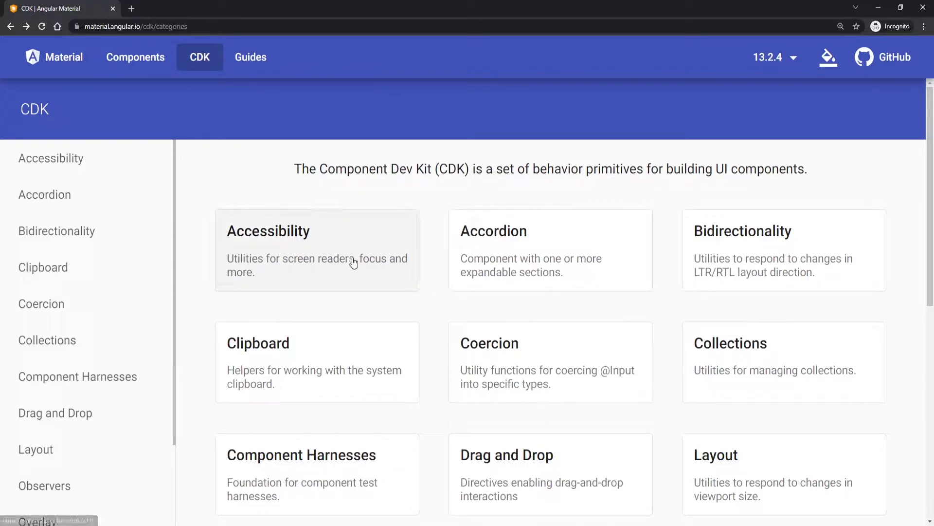
Open the CDK Accessibility overview and scroll through ListKeyManager usage, wrapping and key manager types
left_click(316, 251)
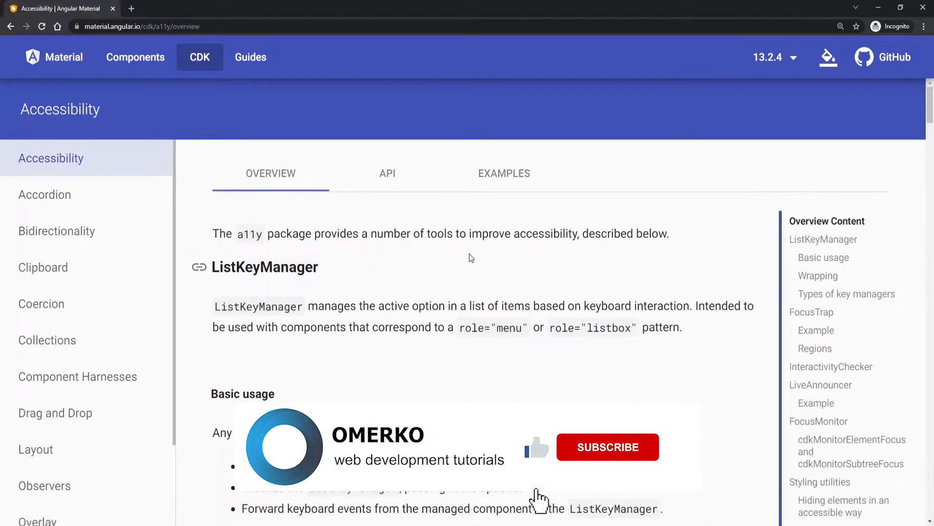
scroll("down", 3)
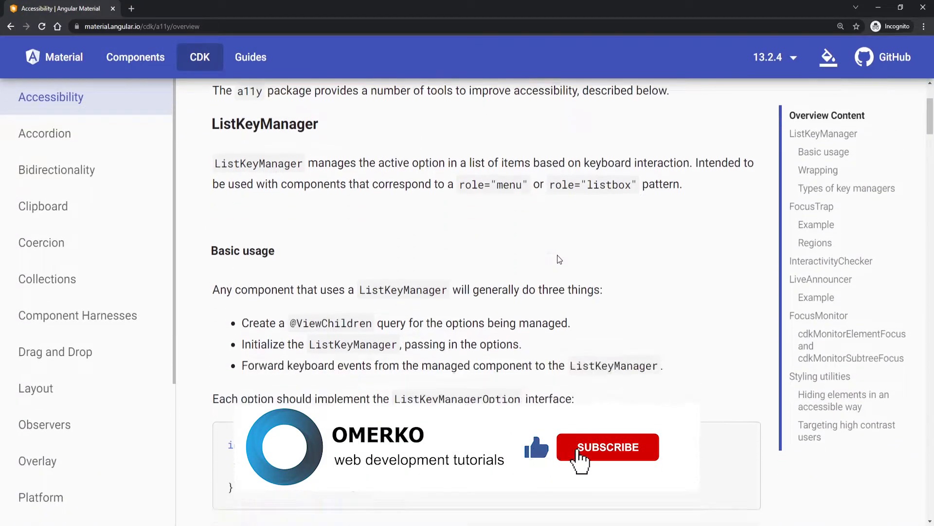
scroll("down", 3)
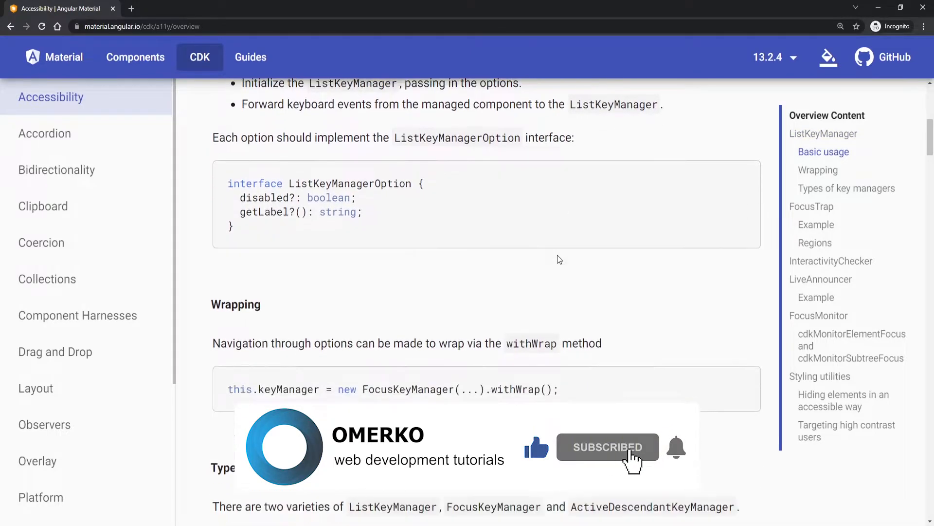
scroll("down", 3)
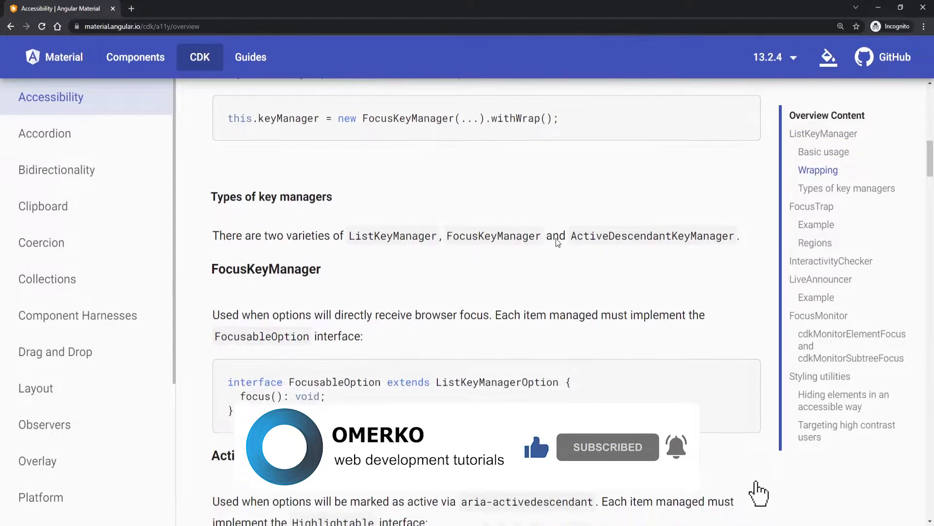